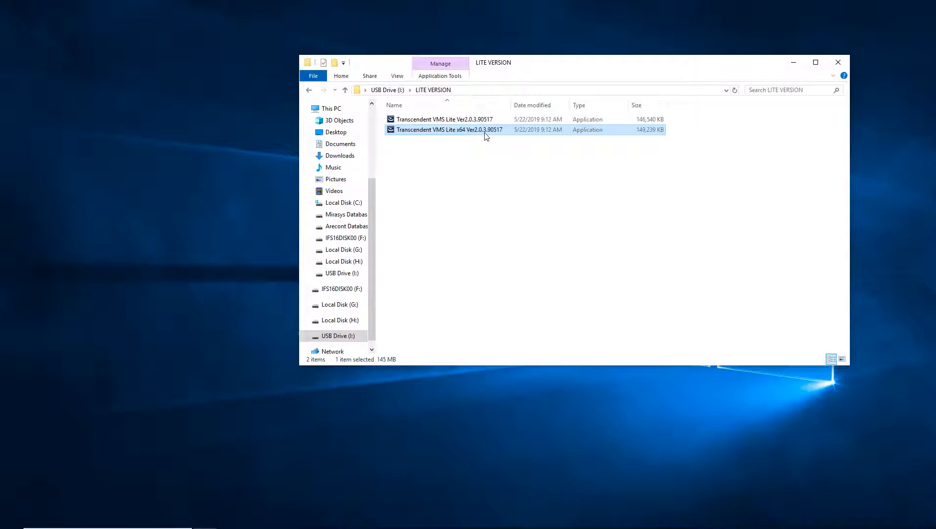
mouse_move(582, 136)
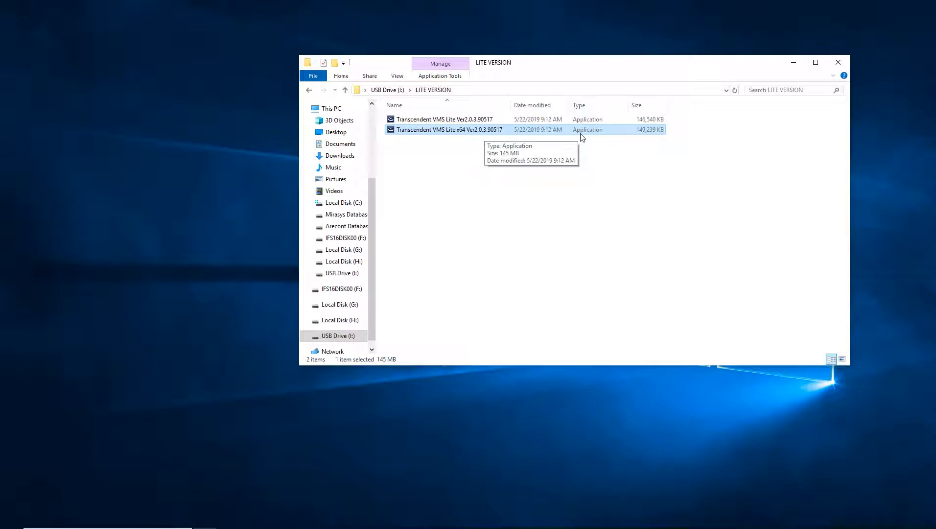
mouse_move(604, 131)
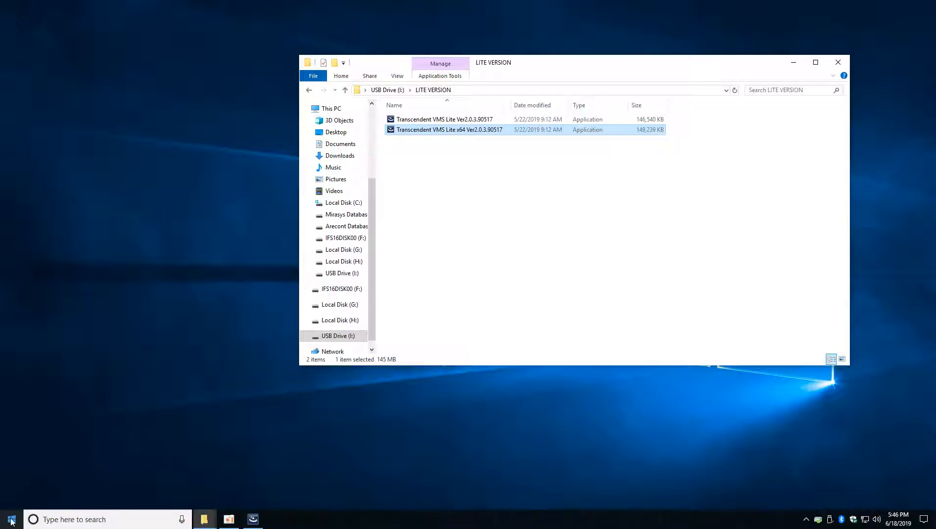
Step: Check this PC's system information to confirm the 64-bit architecture
right_click(10, 518)
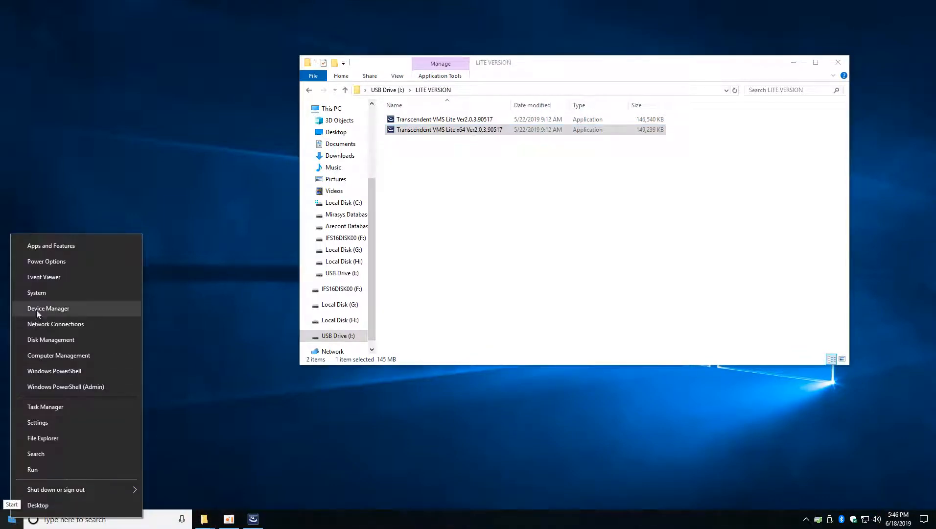
left_click(36, 292)
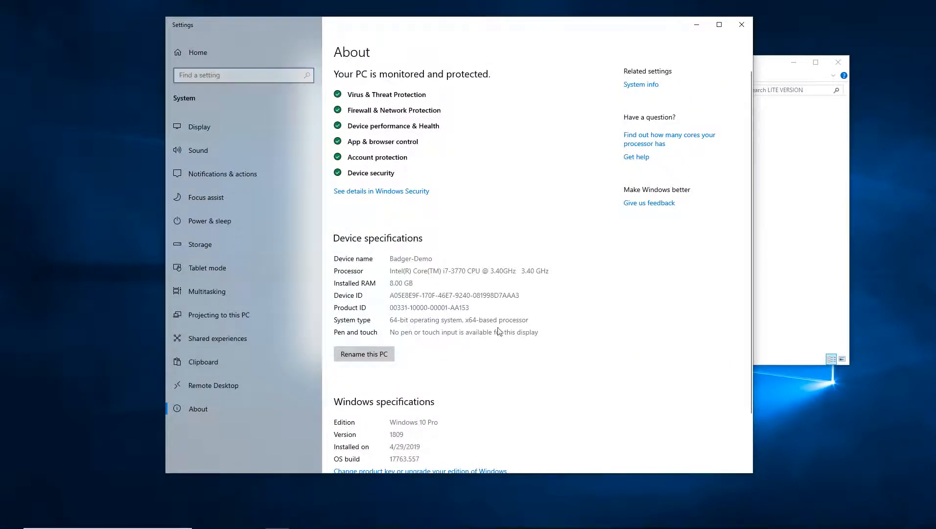
mouse_move(739, 60)
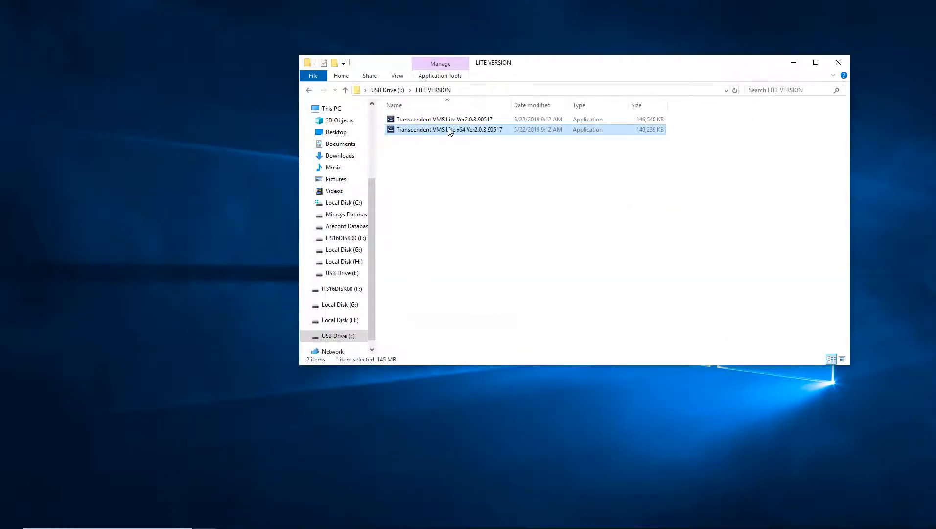
Step: Run the x64 VMS Lite installer, accept the license and install to the default folder
double_click(448, 130)
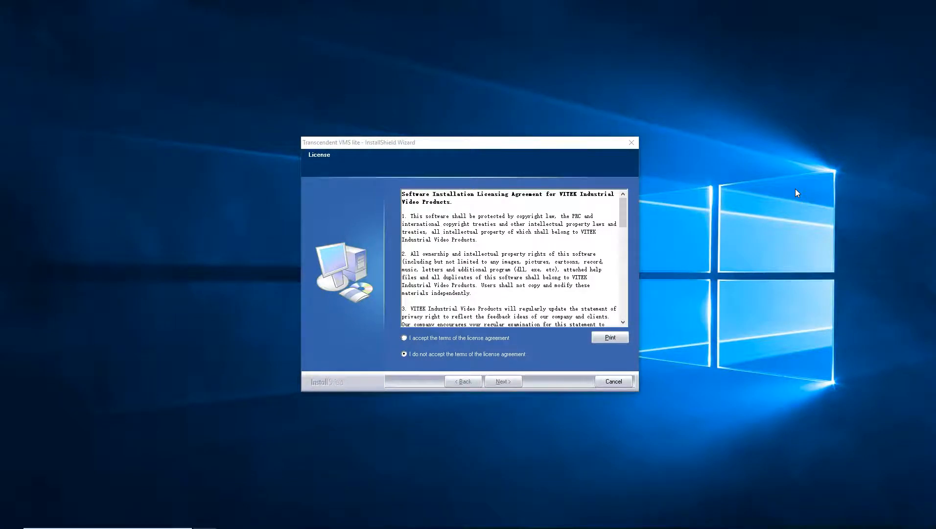
left_click(404, 338)
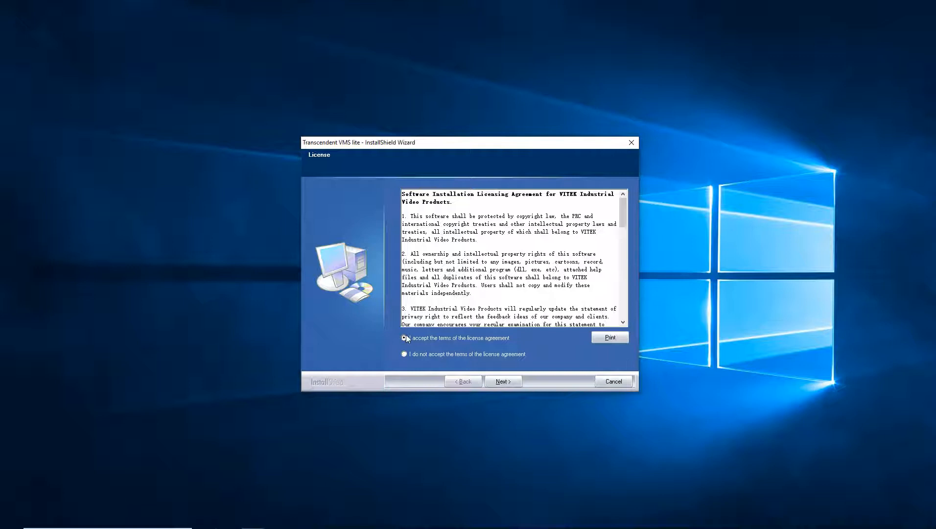
left_click(502, 381)
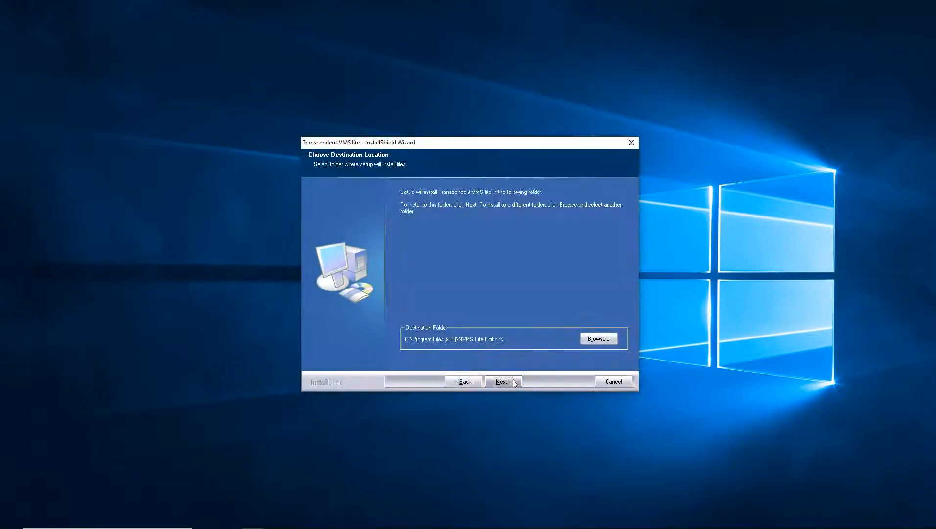
left_click(502, 380)
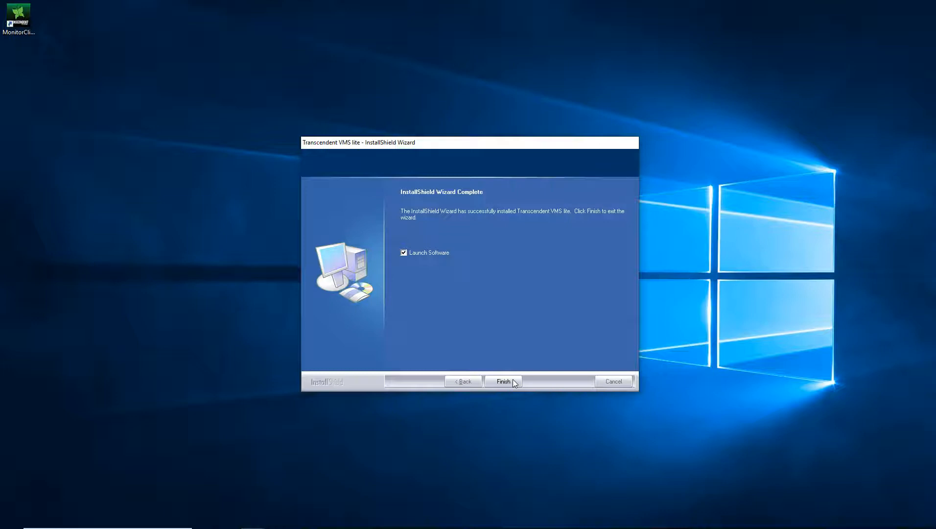
mouse_move(516, 388)
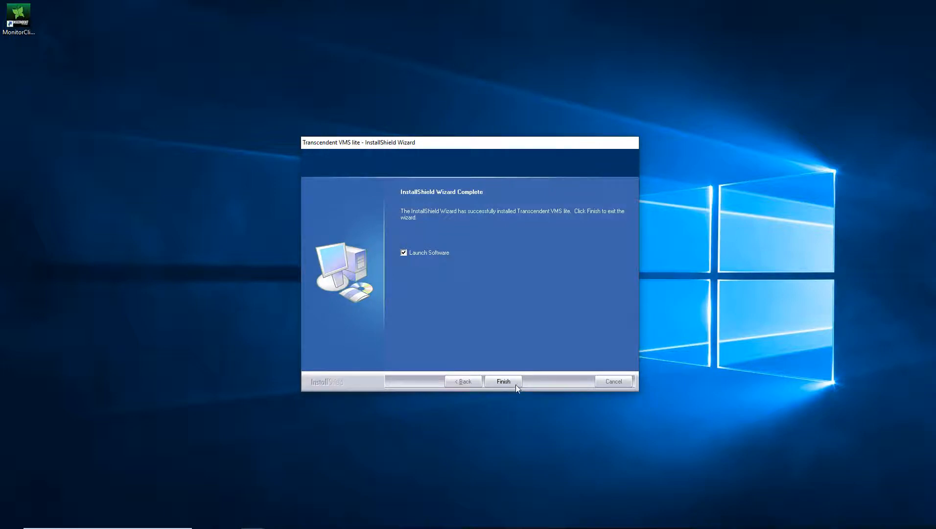
Step: Launch the software from the wizard and sign in as admin with its password
left_click(502, 381)
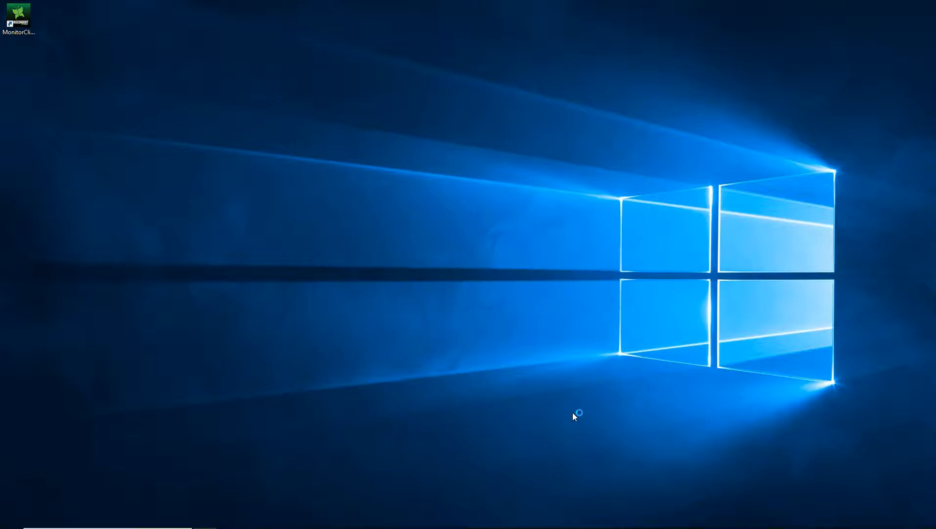
double_click(18, 18)
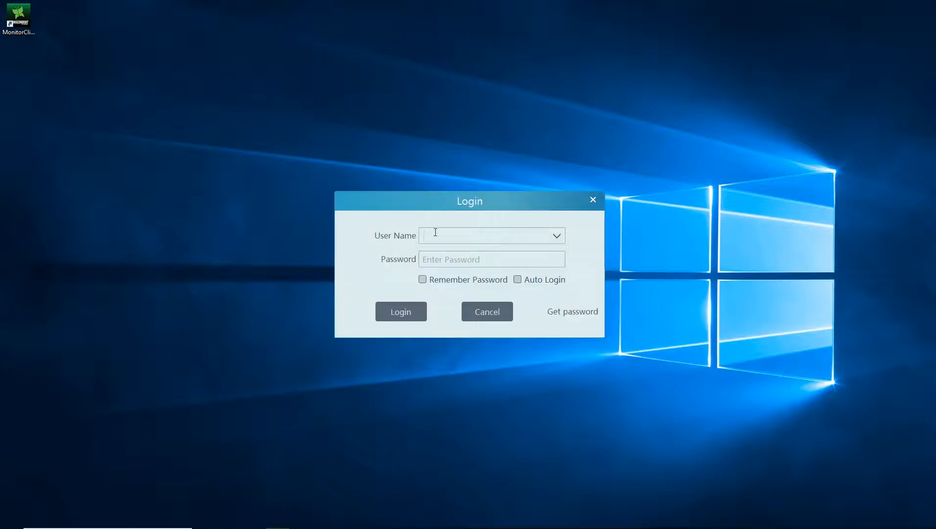
type("admin")
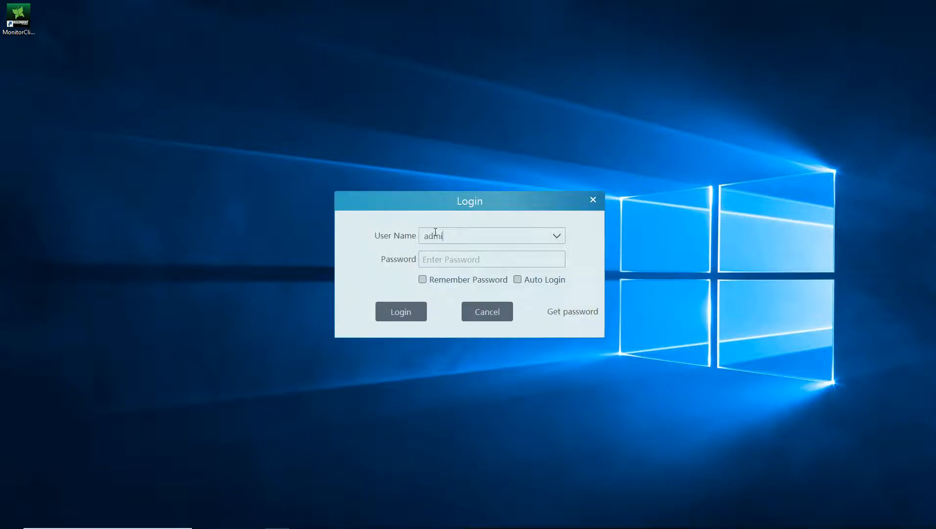
left_click(492, 259)
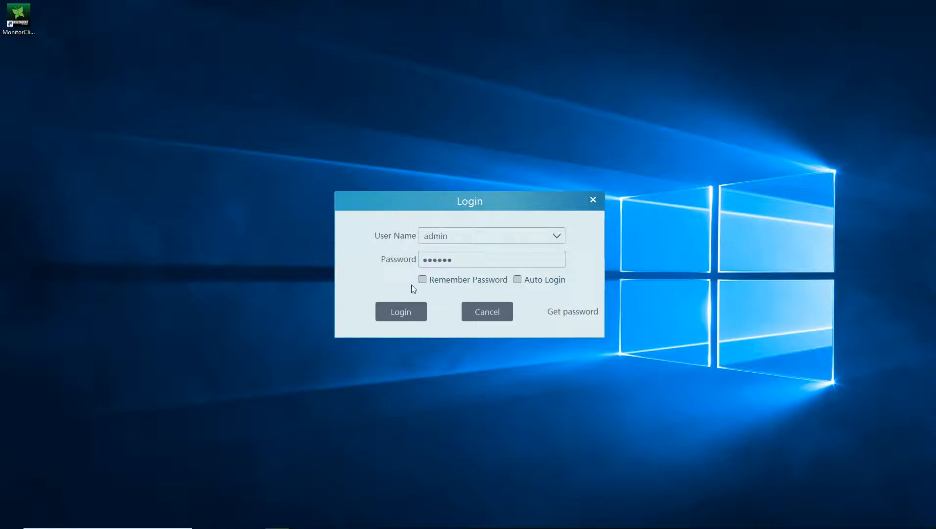
mouse_move(476, 292)
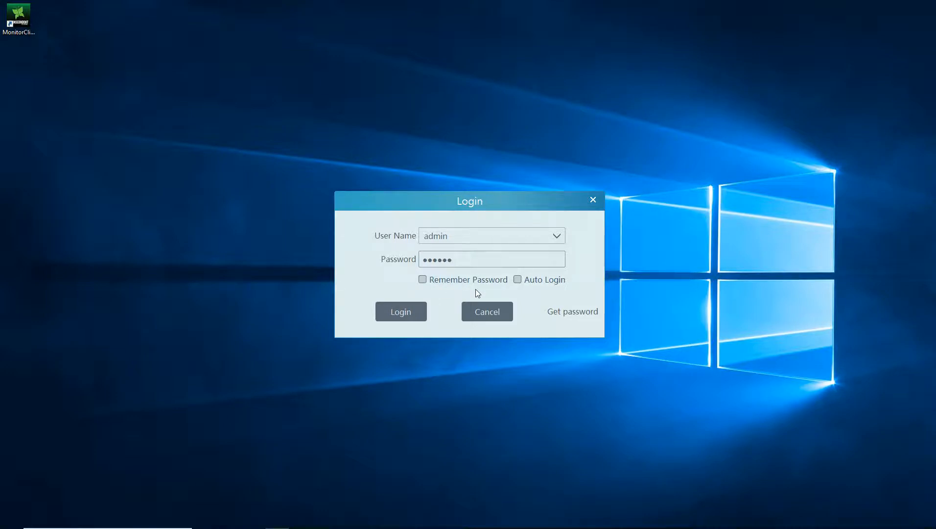
left_click(516, 279)
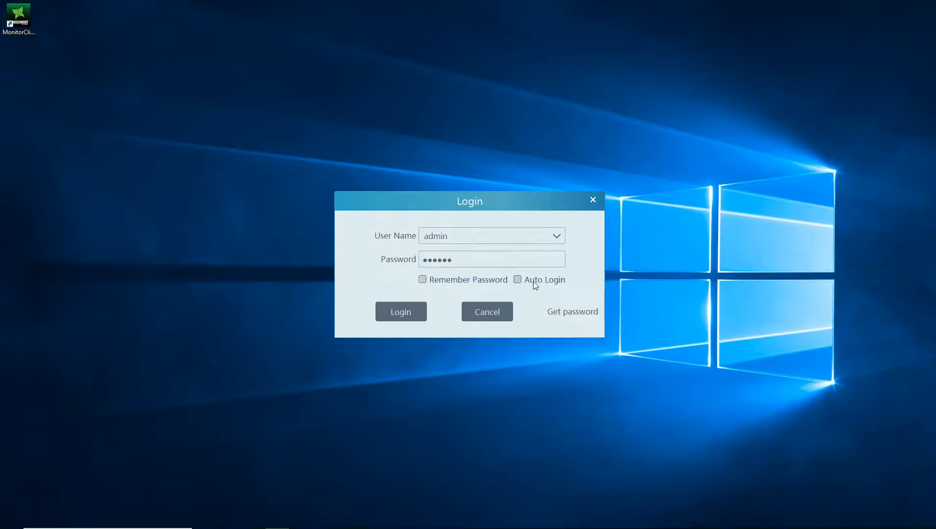
mouse_move(549, 287)
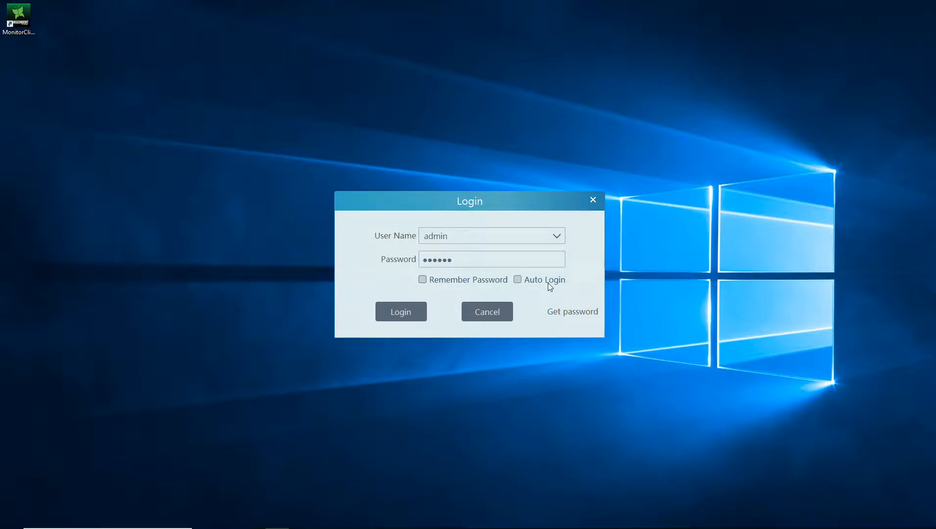
mouse_move(401, 311)
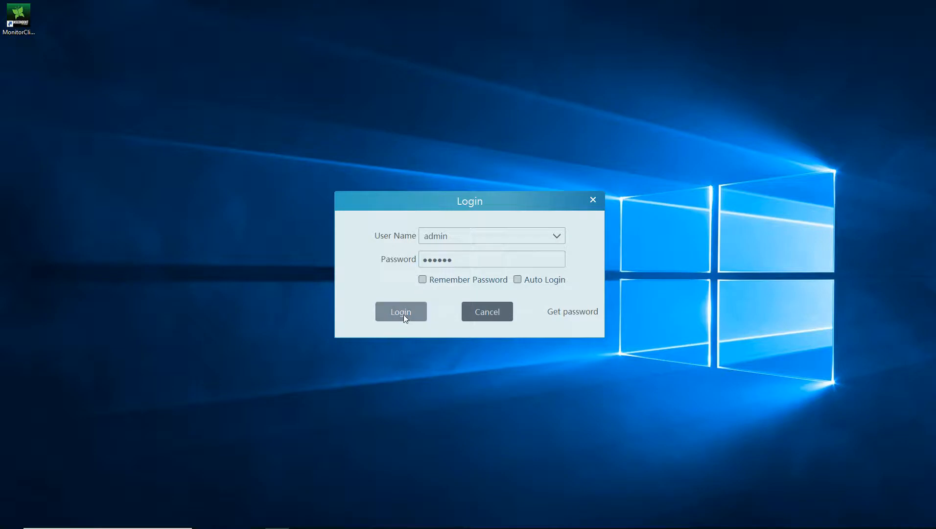
left_click(400, 311)
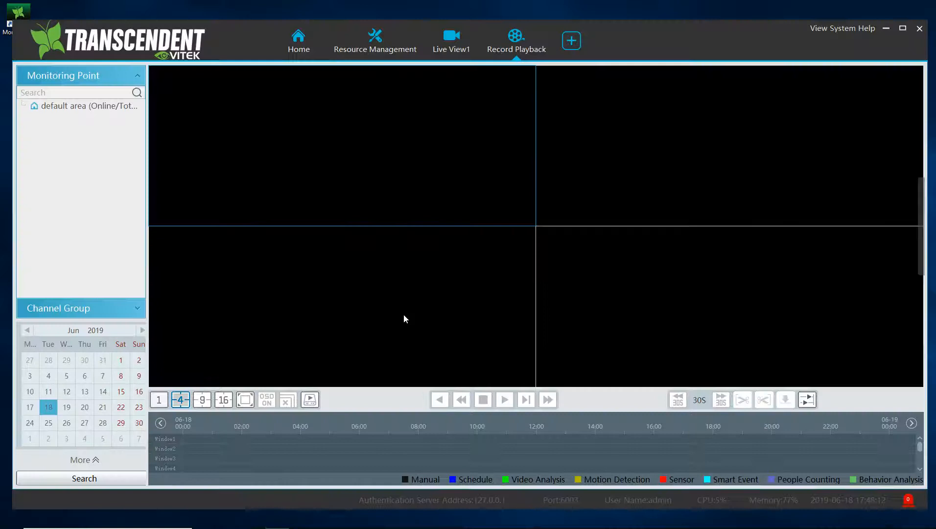
mouse_move(490, 302)
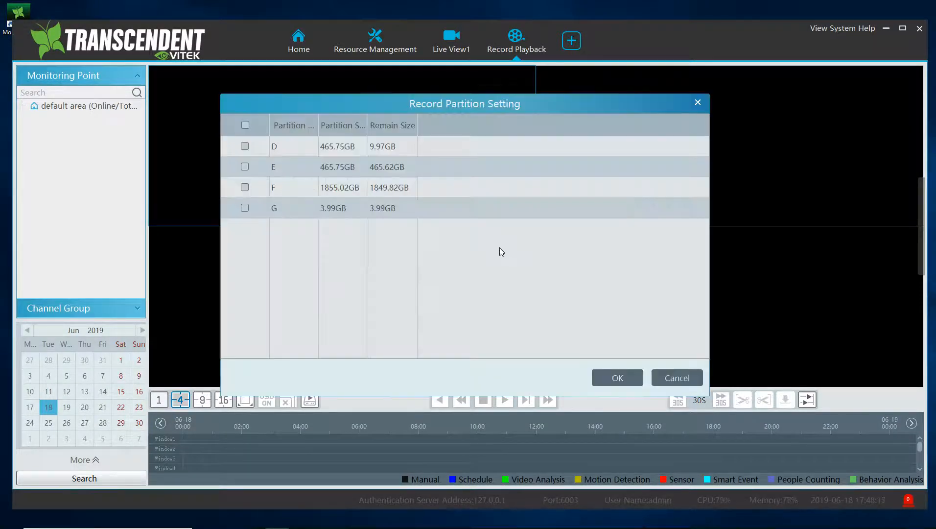
mouse_move(438, 246)
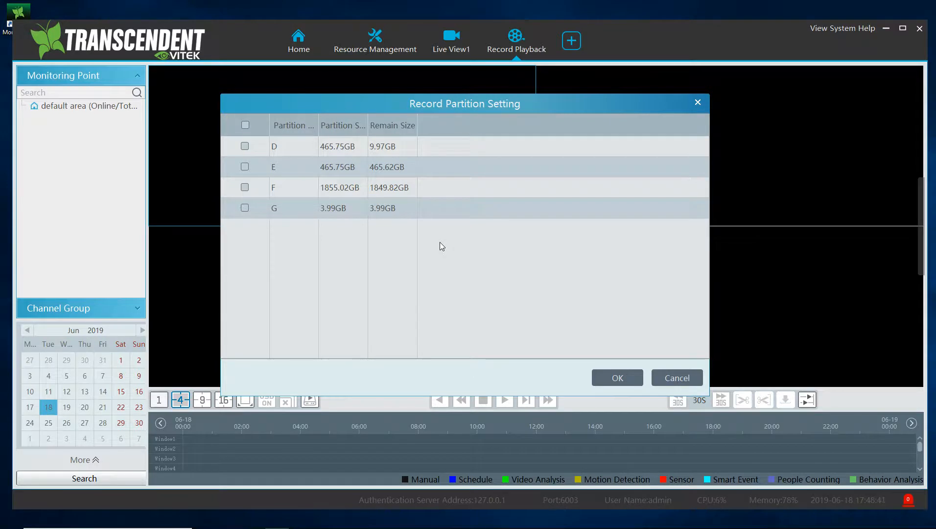
mouse_move(481, 237)
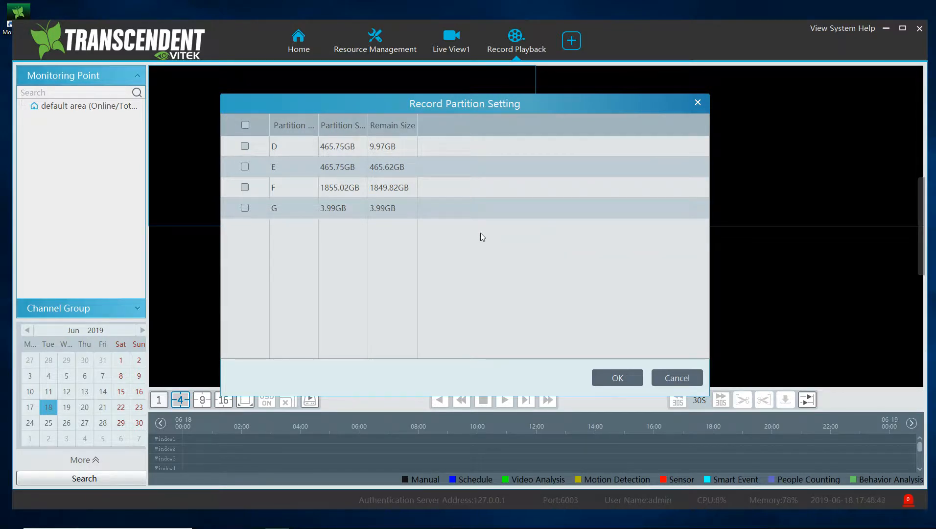
mouse_move(282, 232)
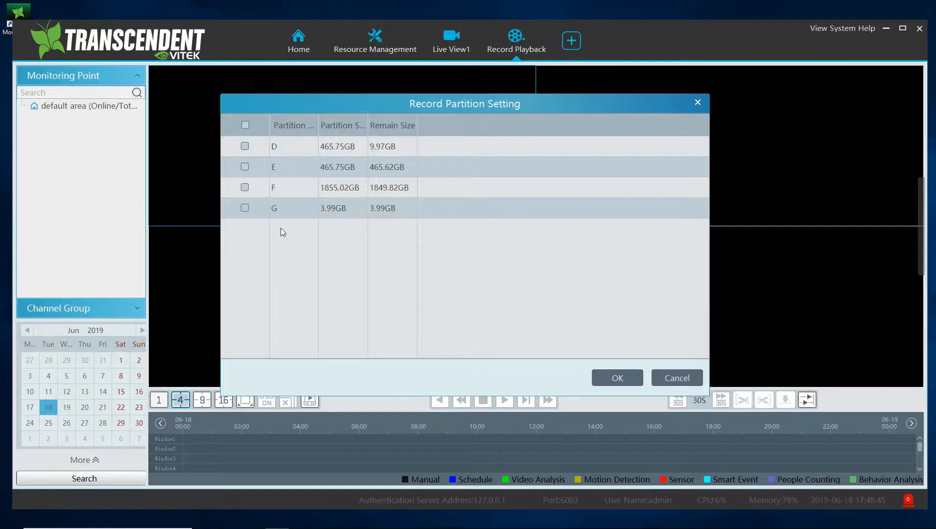
Step: Cancel the Record Partition Setting dialog leaving D, E, F and G unchecked
left_click(616, 378)
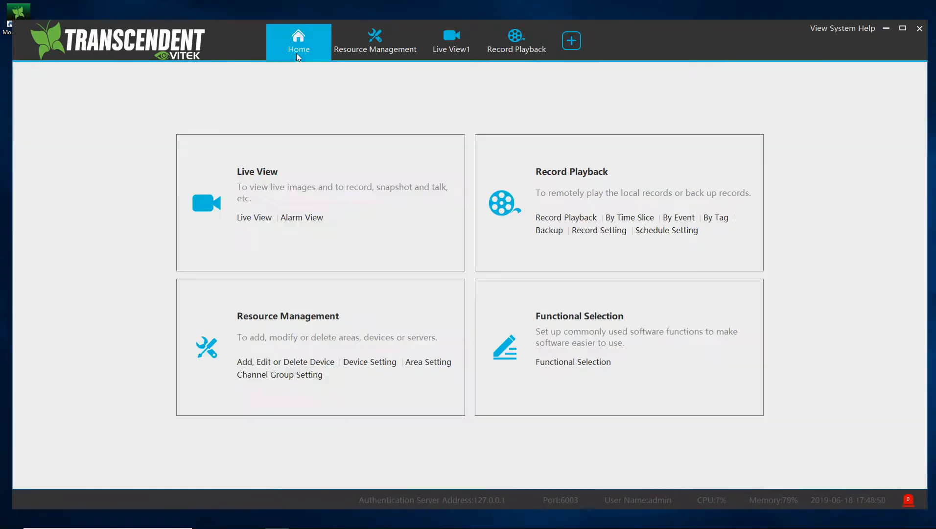
mouse_move(798, 264)
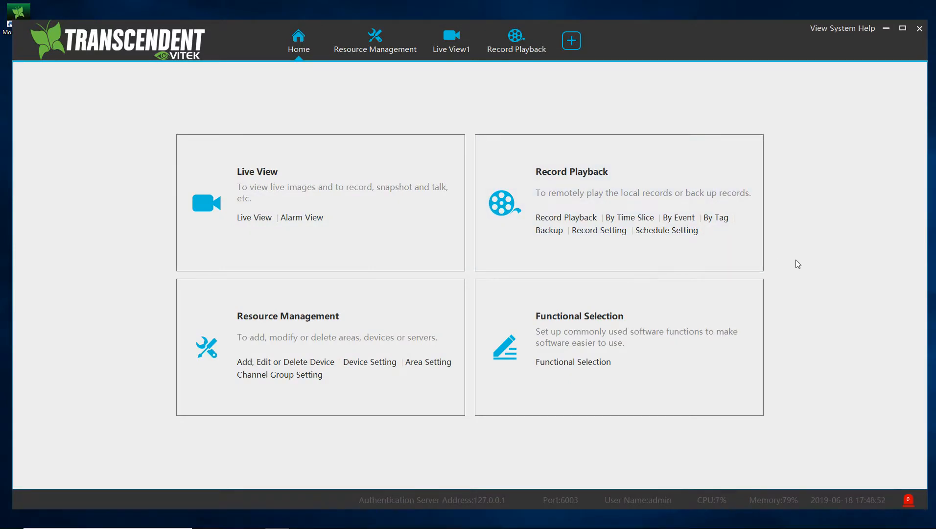
mouse_move(239, 188)
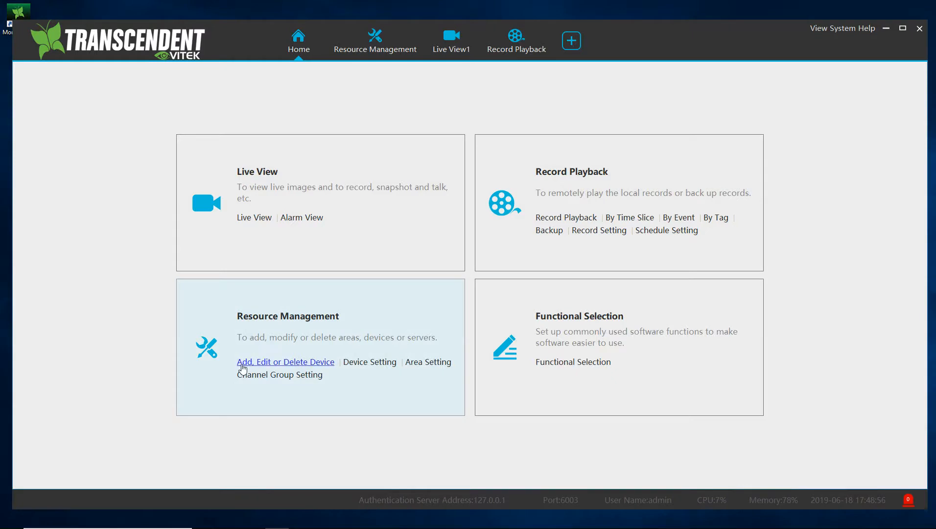
mouse_move(571, 171)
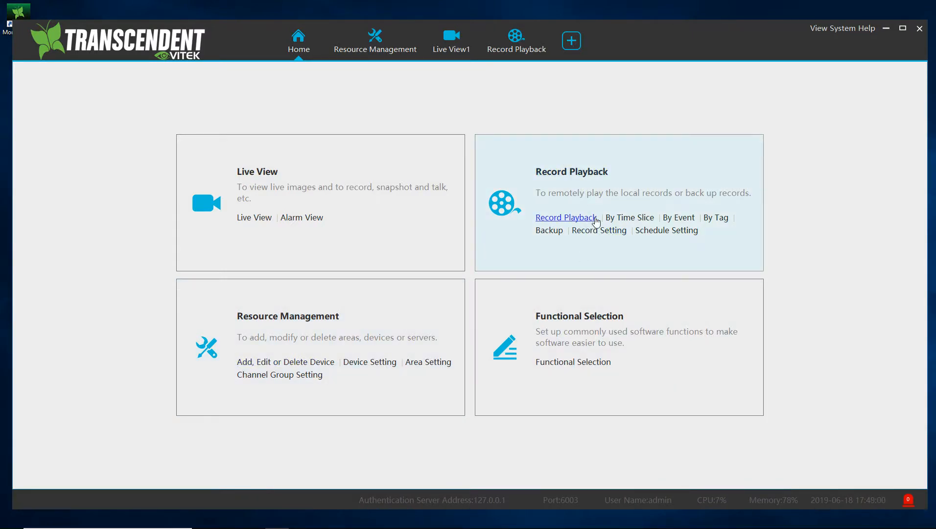
mouse_move(561, 400)
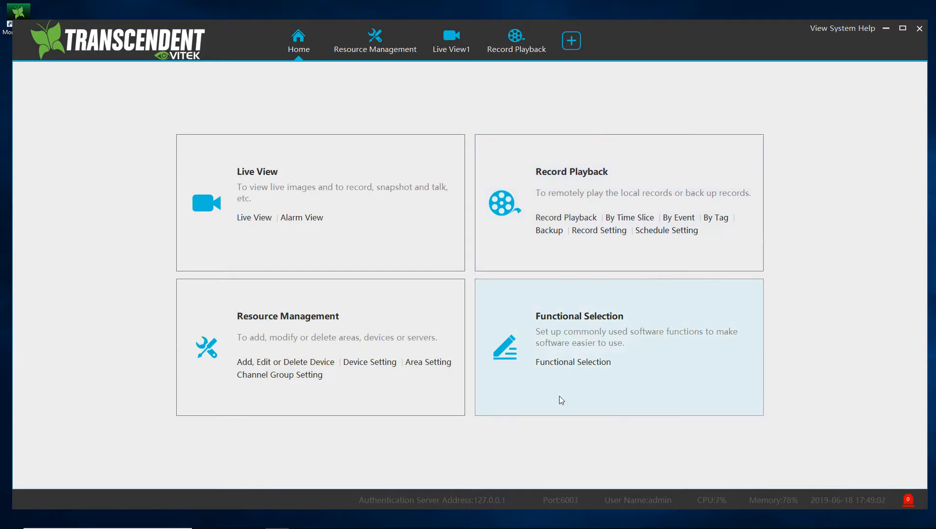
mouse_move(532, 308)
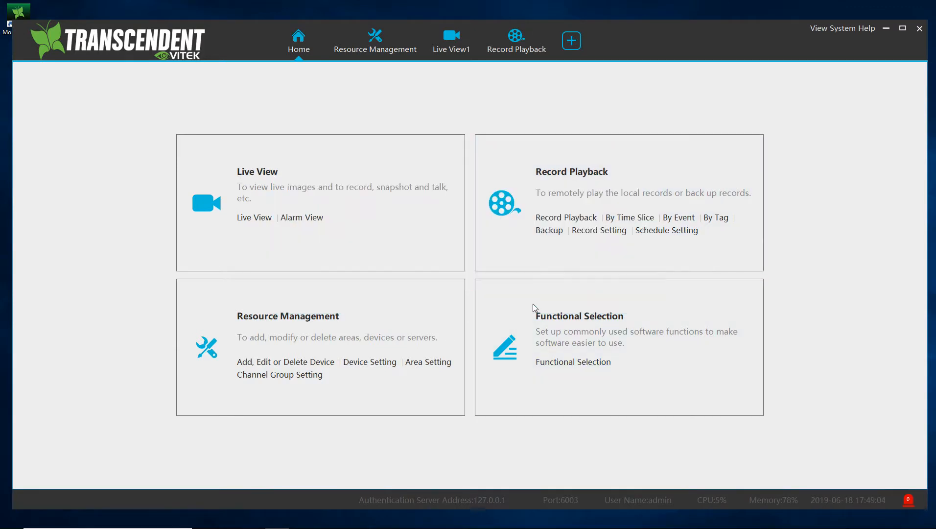
mouse_move(627, 411)
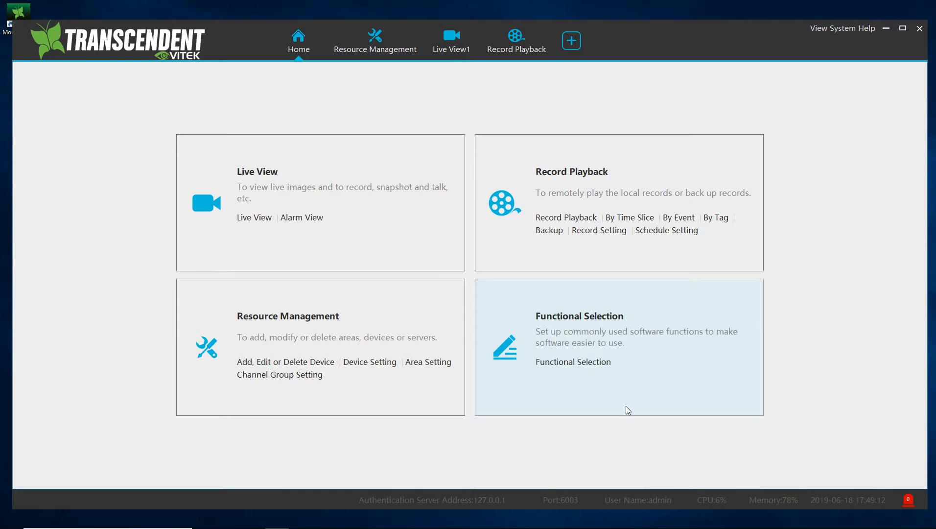
mouse_move(278, 348)
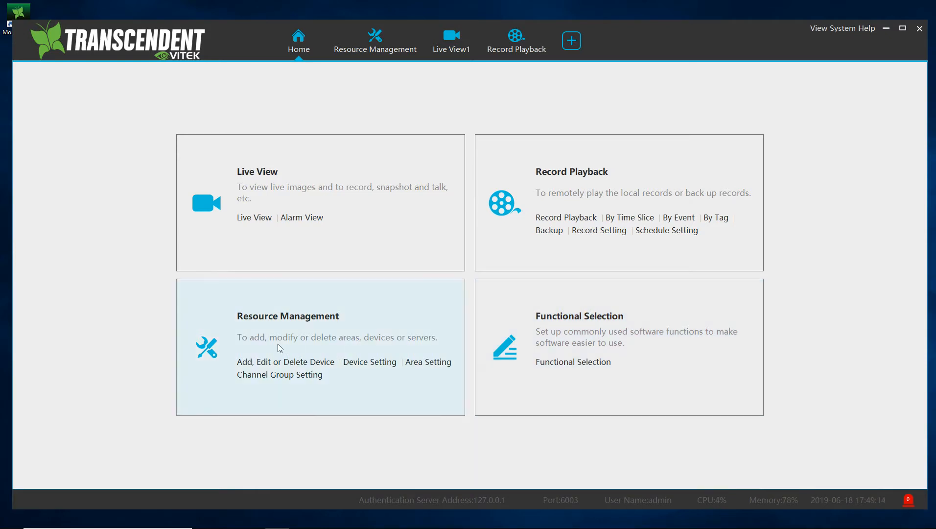
mouse_move(600, 357)
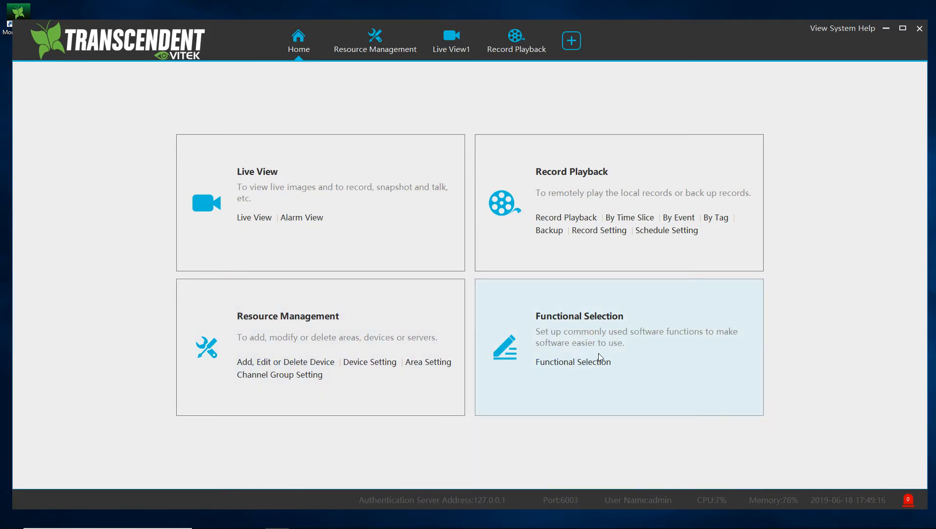